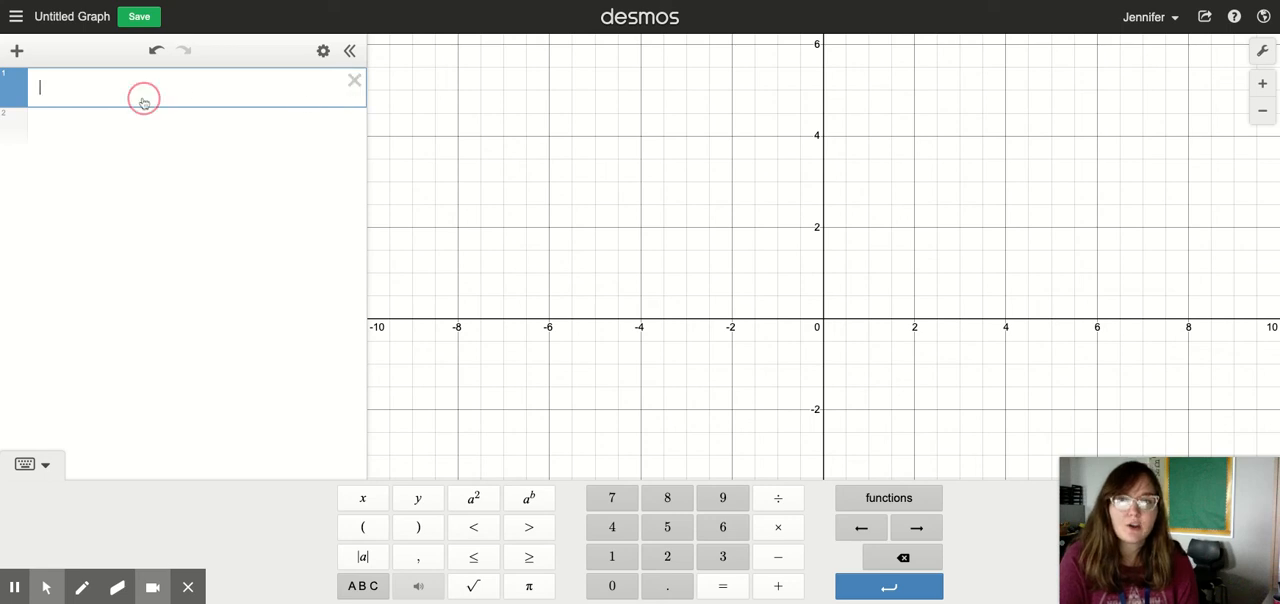
{"action": "mouse_move", "coordinate": [544, 92]}
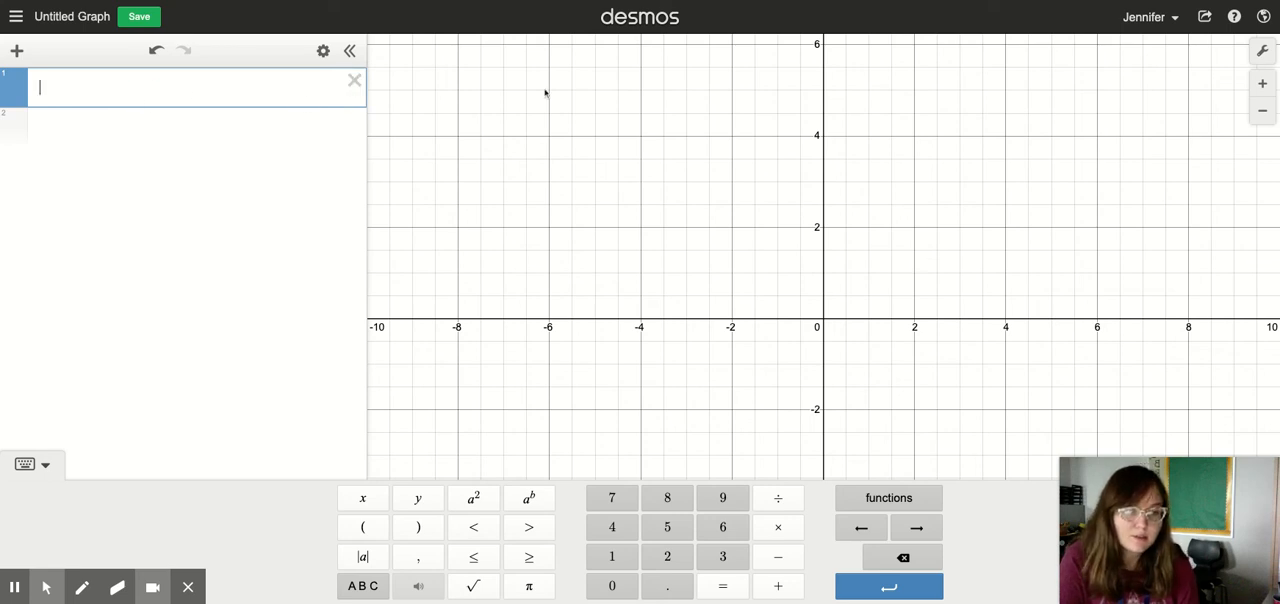
{"action": "mouse_move", "coordinate": [536, 176]}
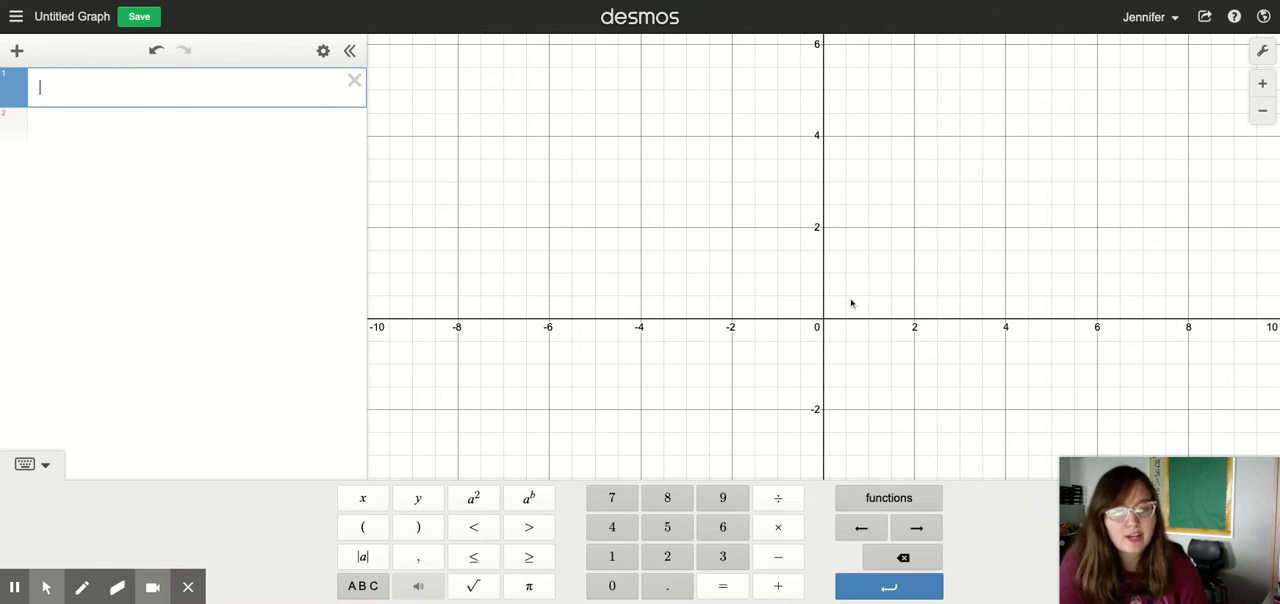
{"action": "mouse_move", "coordinate": [868, 354]}
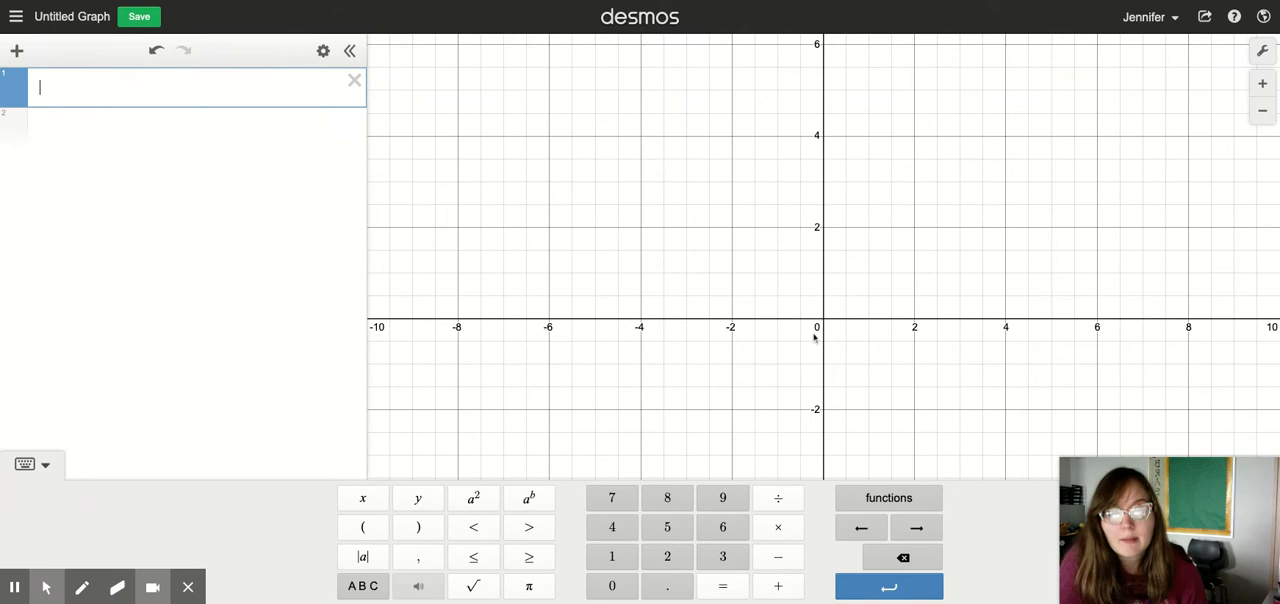
{"action": "mouse_move", "coordinate": [856, 326]}
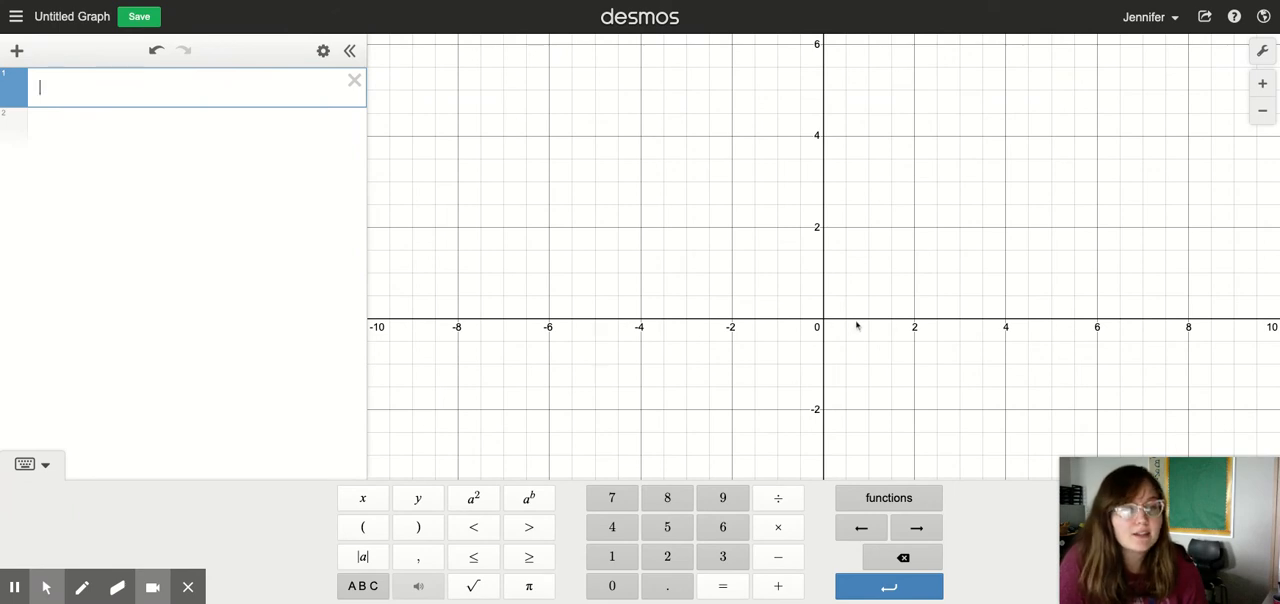
{"action": "mouse_move", "coordinate": [640, 324]}
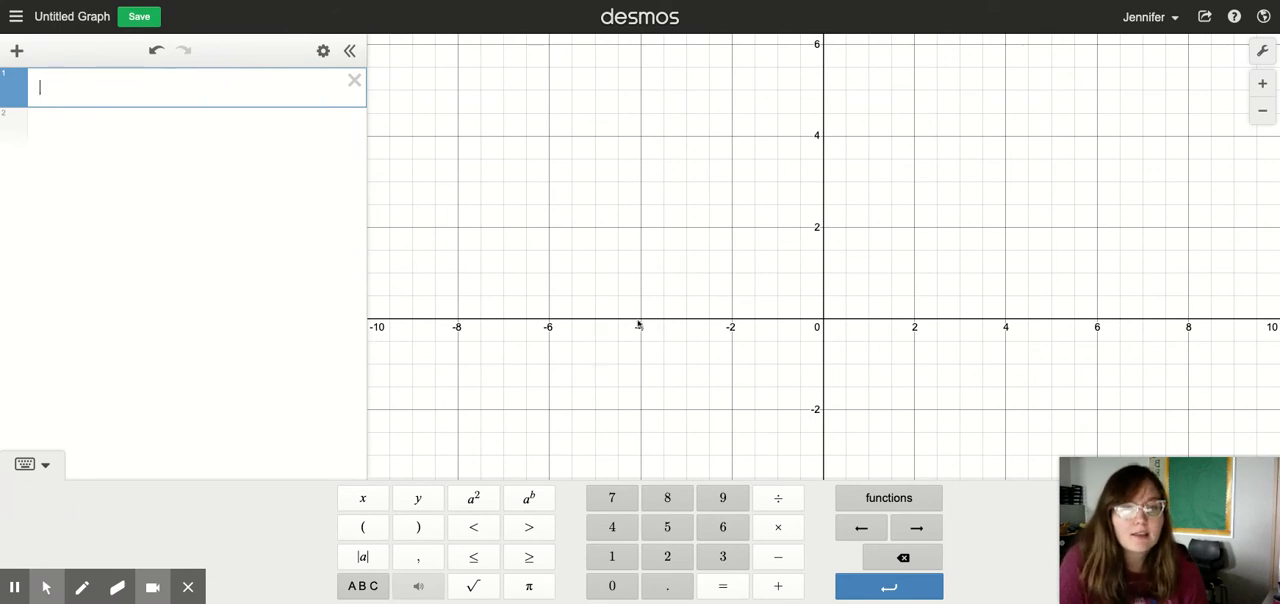
{"action": "mouse_move", "coordinate": [834, 326]}
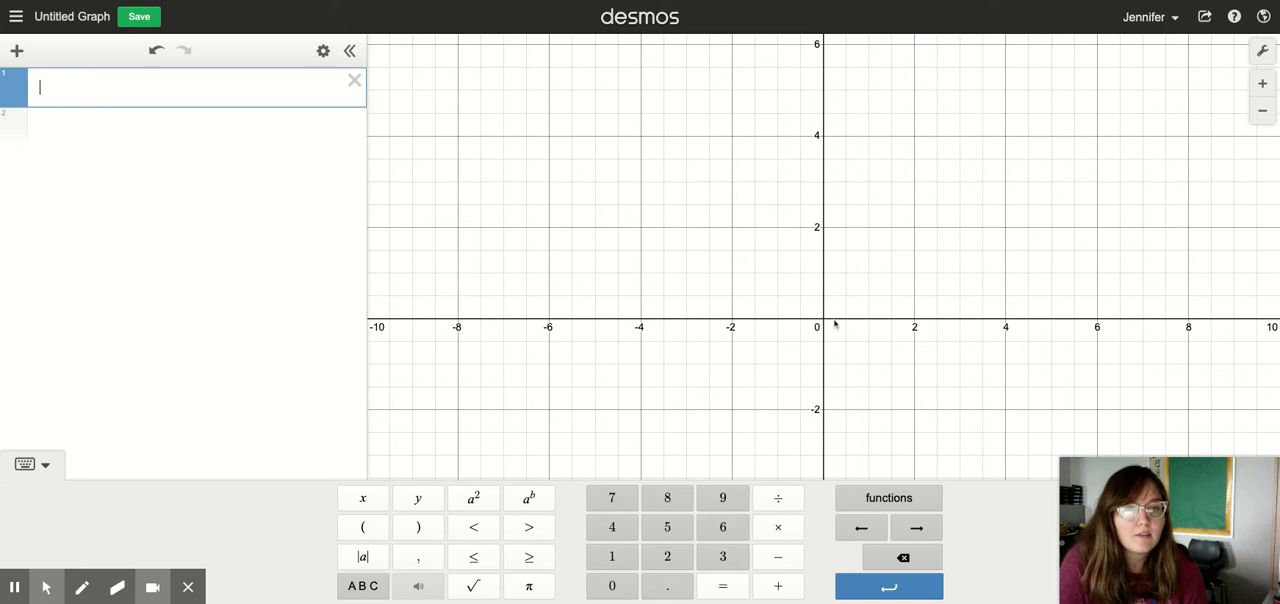
{"action": "mouse_move", "coordinate": [868, 326]}
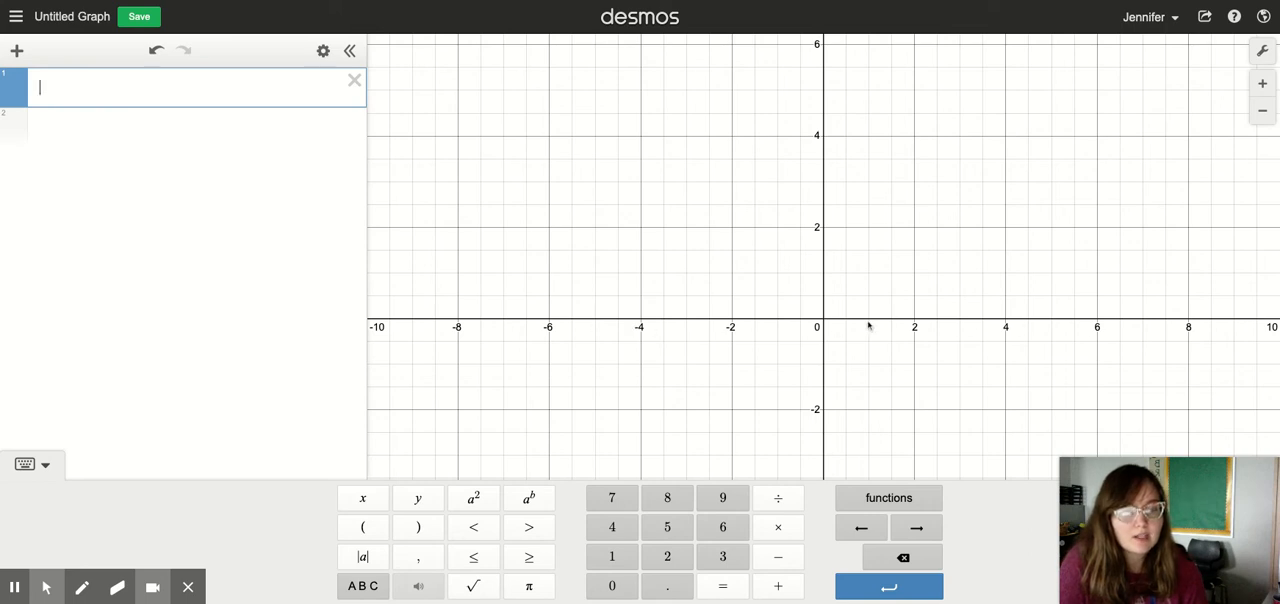
{"action": "mouse_move", "coordinate": [810, 112]}
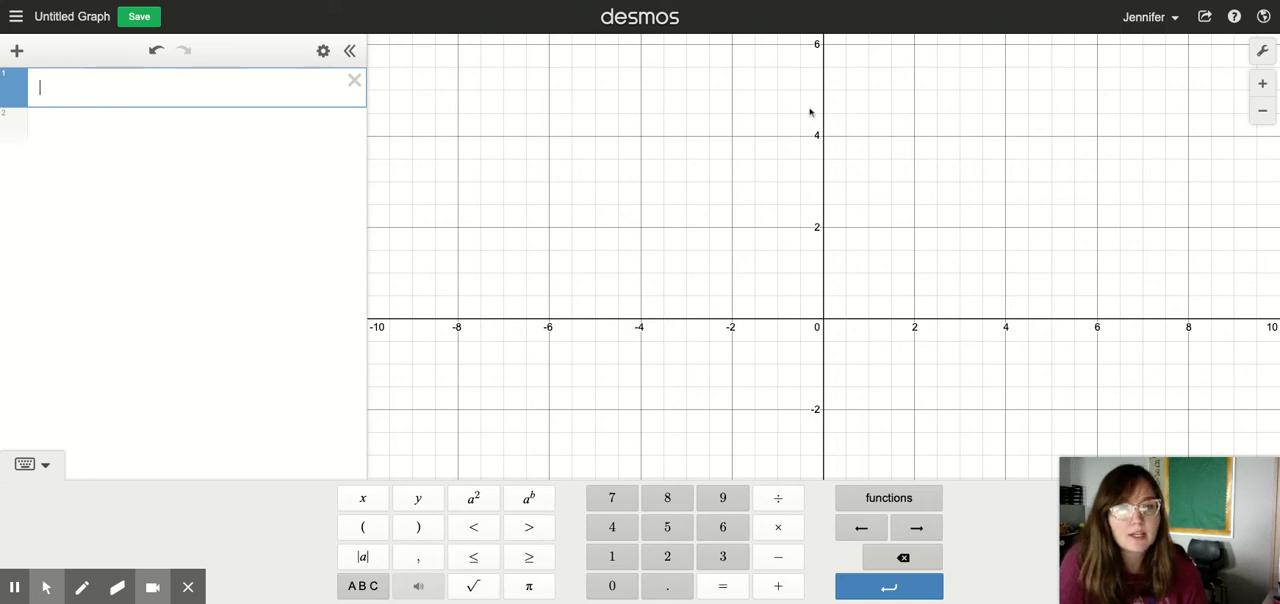
{"action": "mouse_move", "coordinate": [638, 156]}
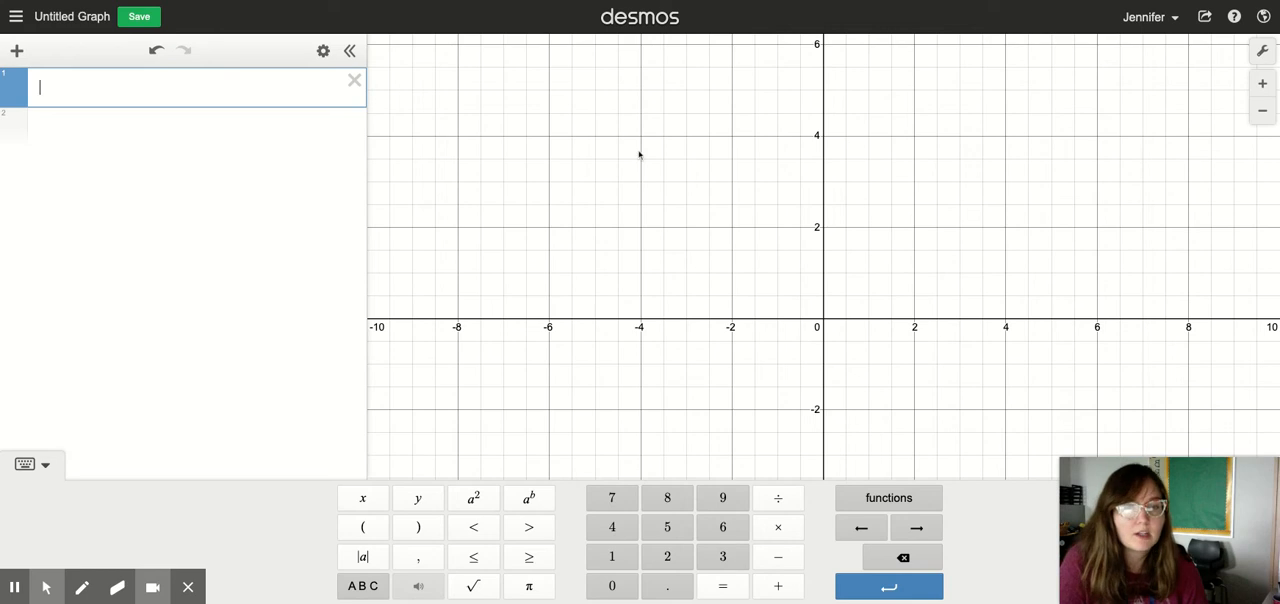
{"action": "mouse_move", "coordinate": [586, 318]}
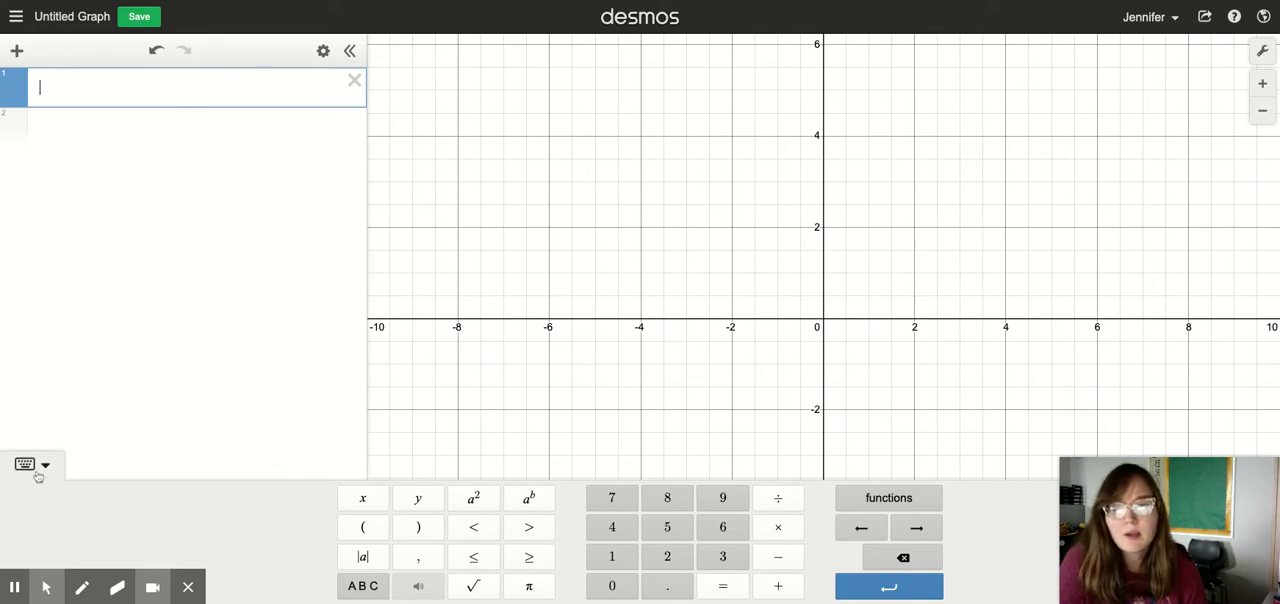
{"action": "mouse_move", "coordinate": [24, 464]}
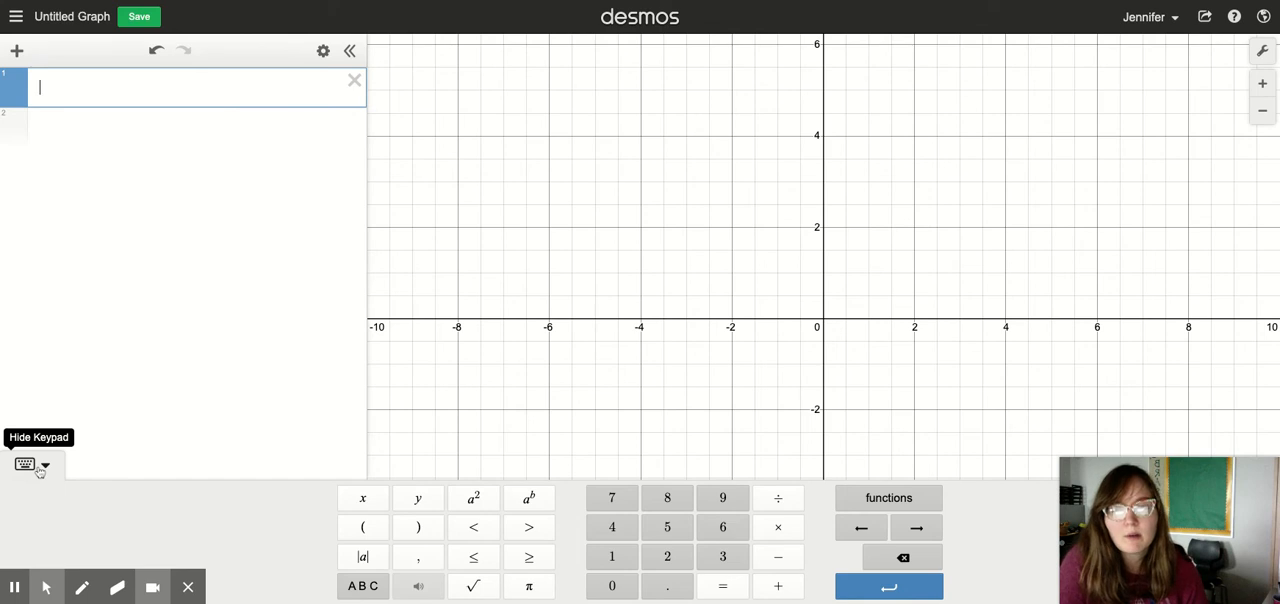
{"action": "mouse_move", "coordinate": [266, 484]}
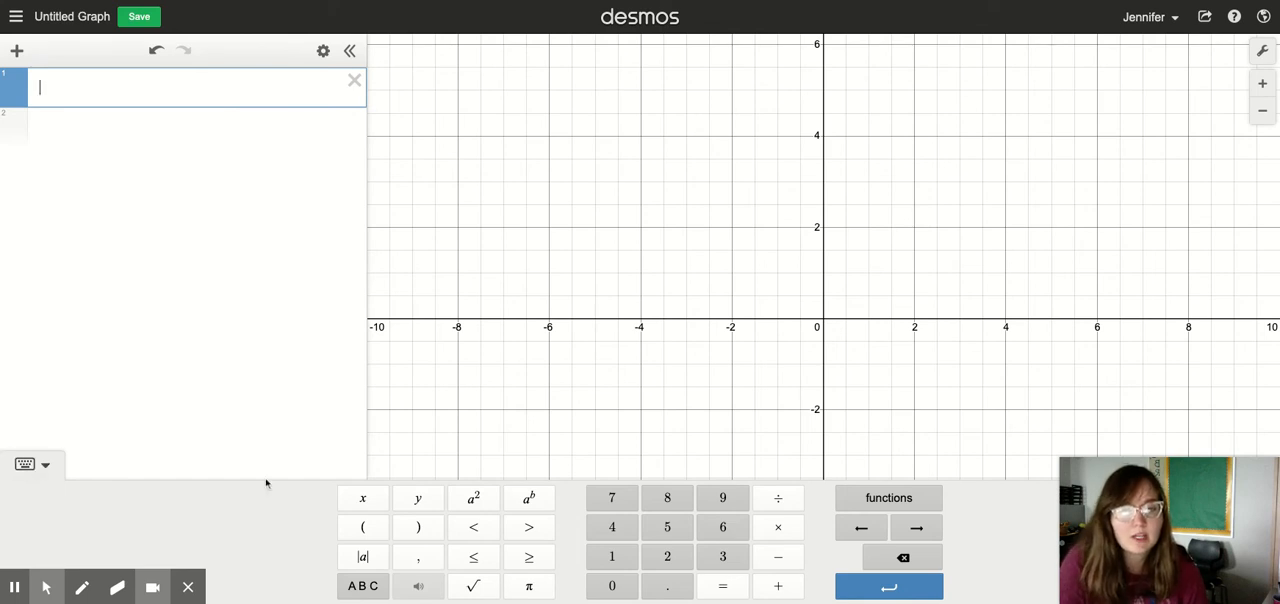
{"action": "mouse_move", "coordinate": [248, 420]}
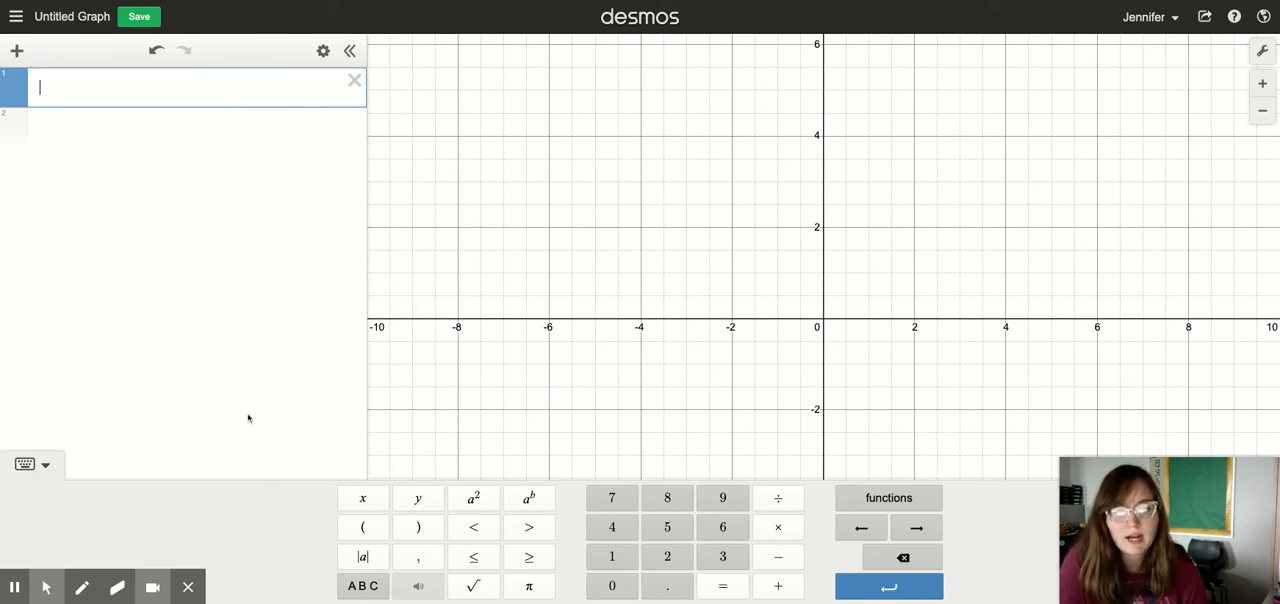
{"action": "mouse_move", "coordinate": [242, 134]}
{"action": "type", "text": "("}
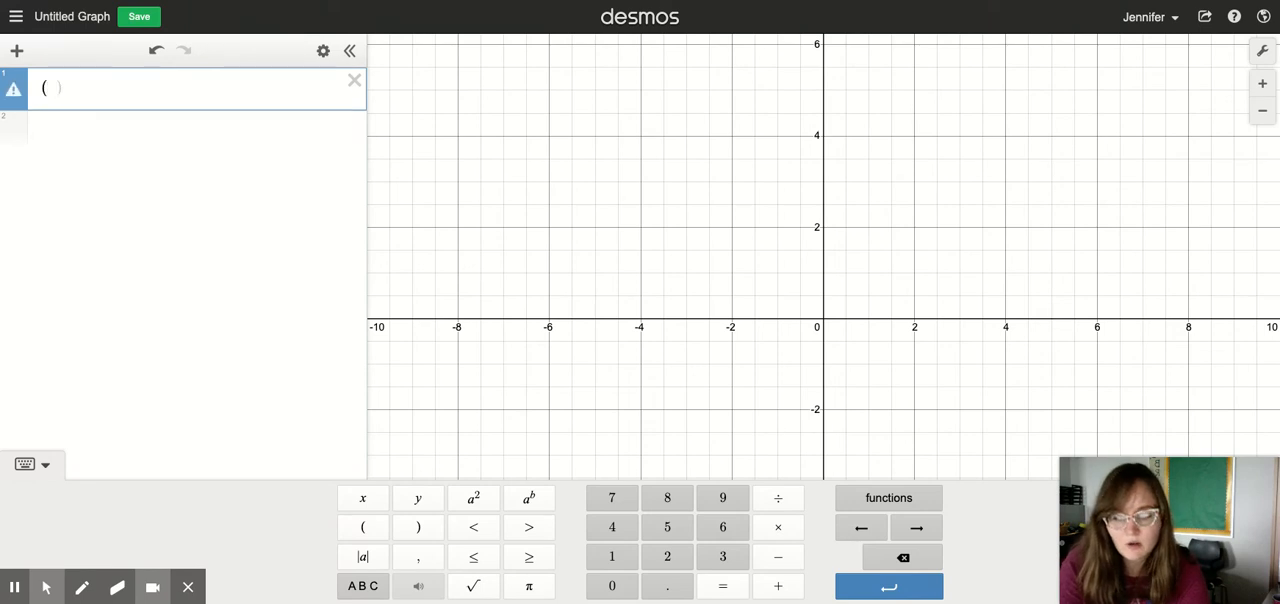
Step: Enter the general point (x,y) in line 1 and move to a new expression line
{"action": "type", "text": "x,"}
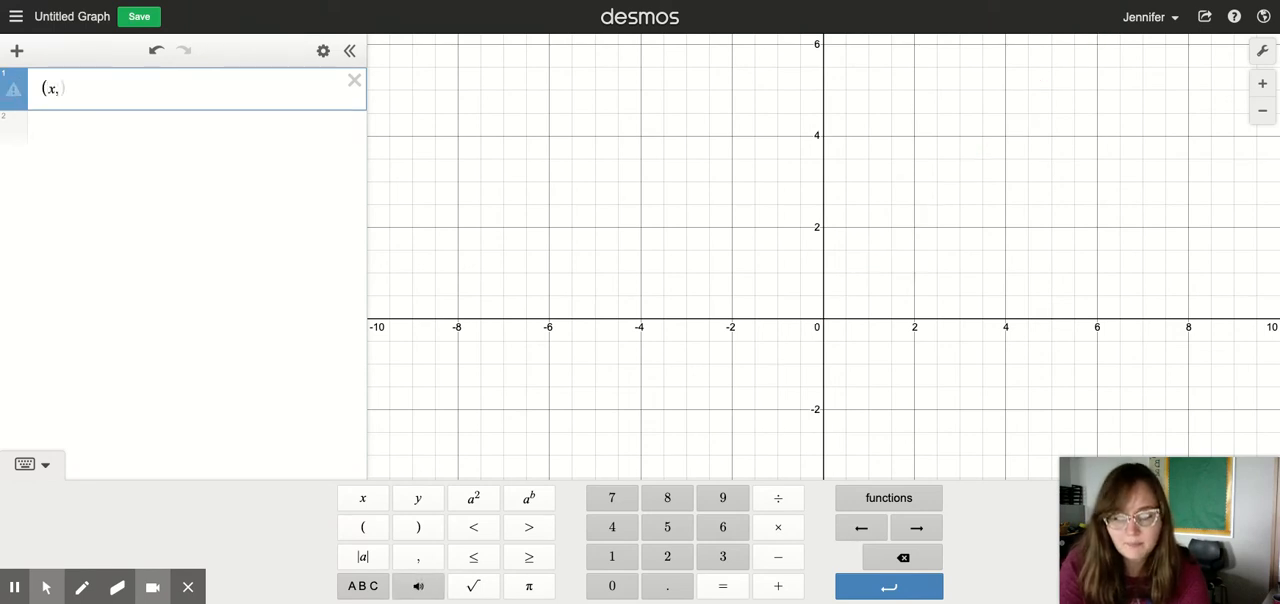
{"action": "type", "text": "y)"}
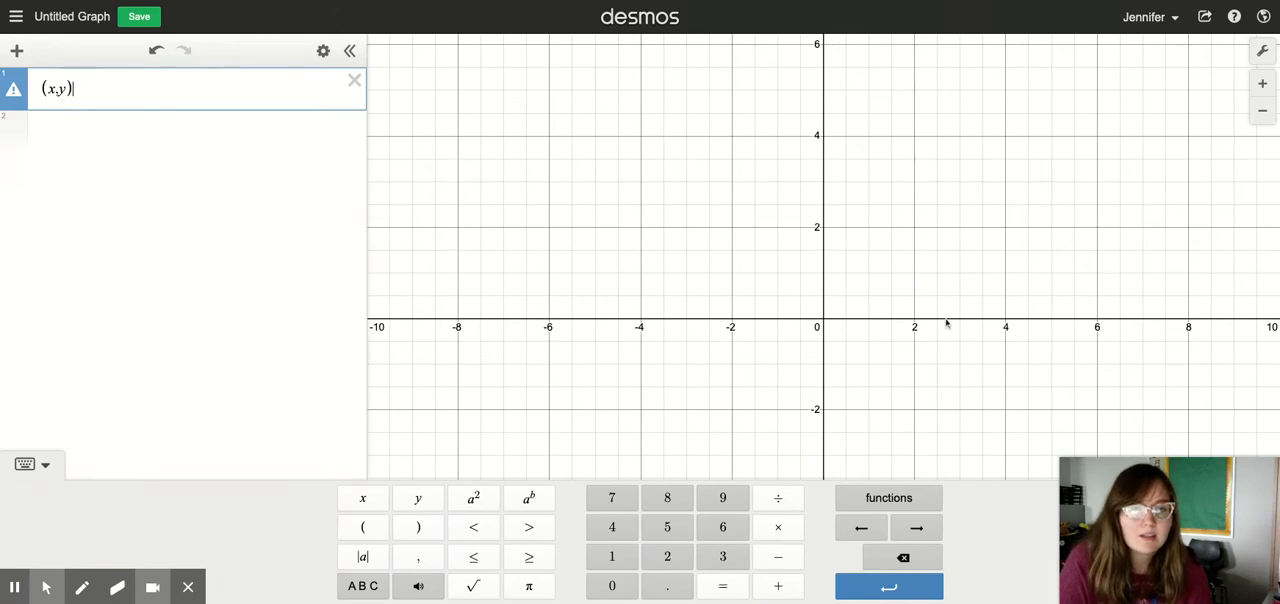
{"action": "mouse_move", "coordinate": [1014, 308]}
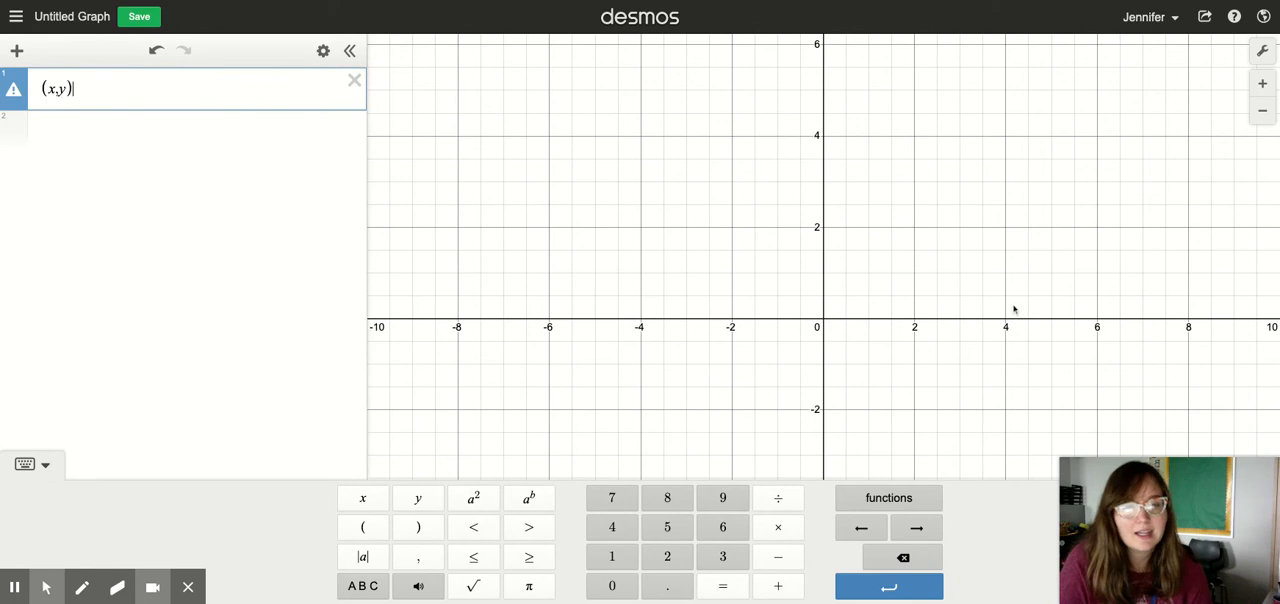
{"action": "mouse_move", "coordinate": [284, 252]}
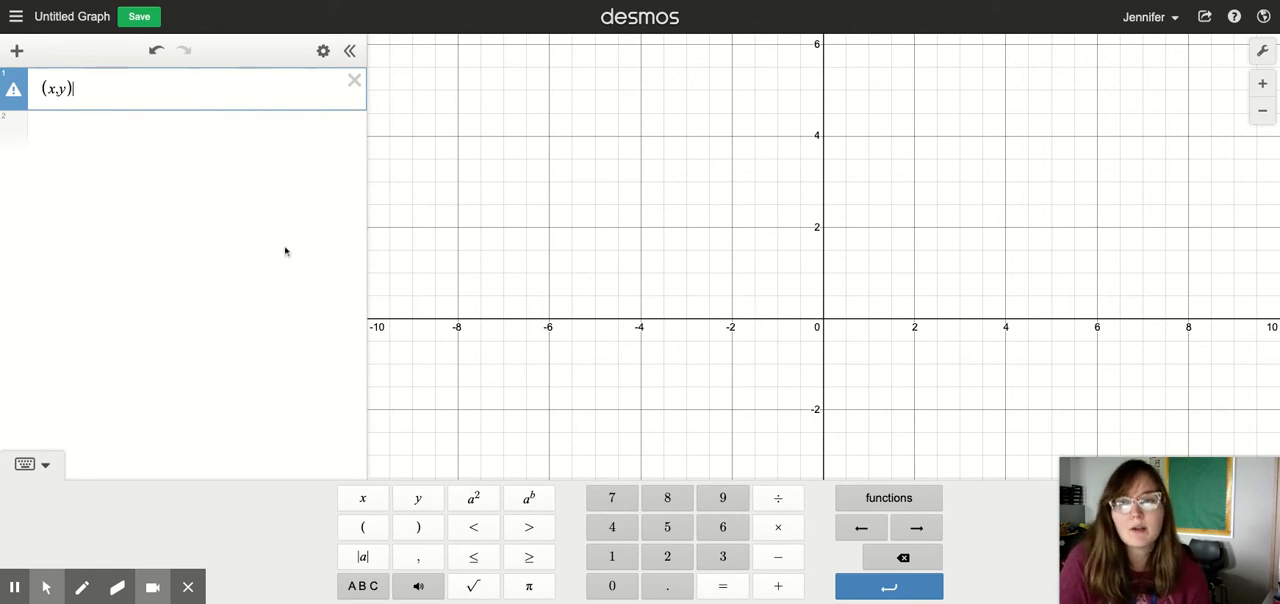
{"action": "key", "text": "Enter"}
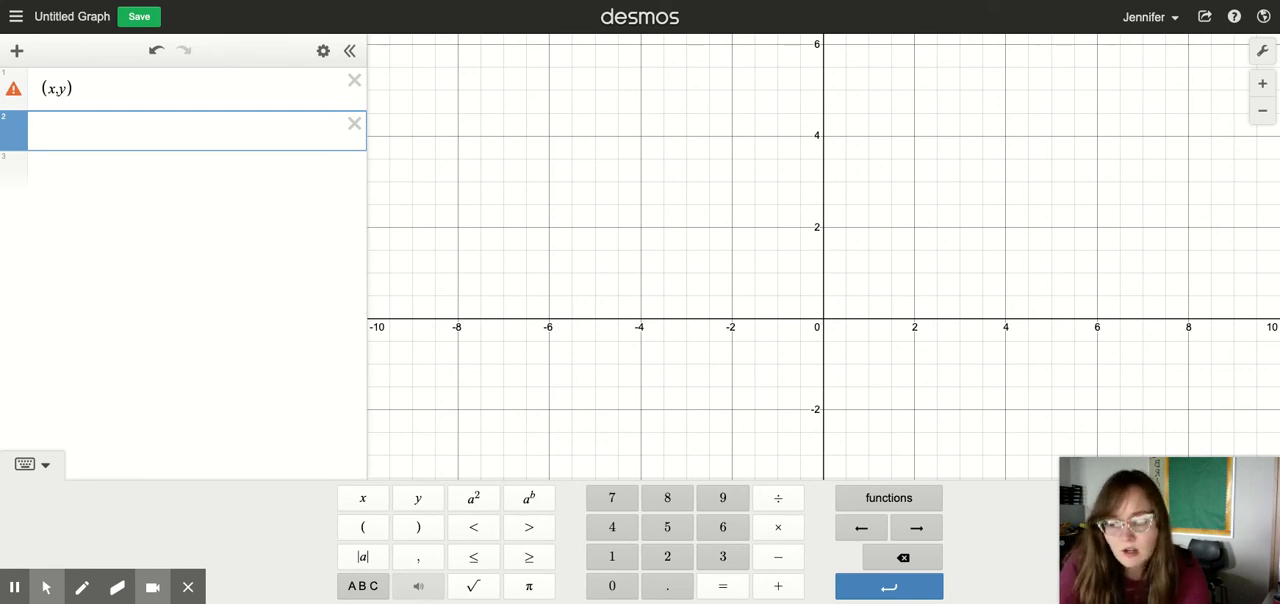
Step: Enter the point (√3, 0) using the keypad's square-root key
{"action": "type", "text": "("}
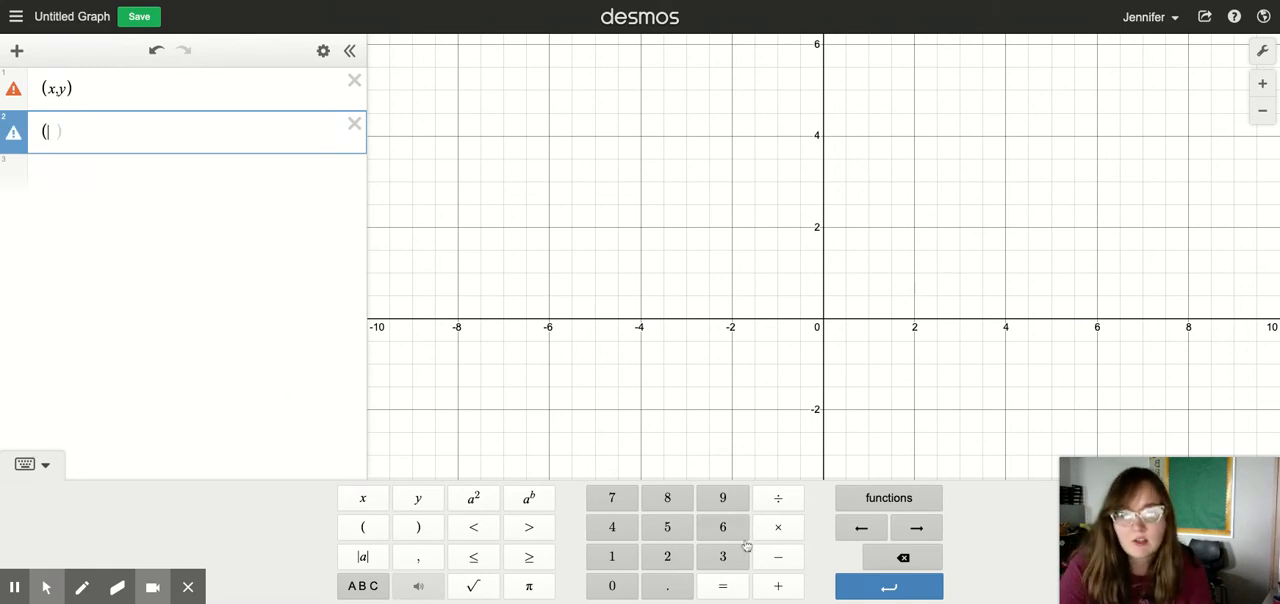
{"action": "left_click", "coordinate": [472, 586]}
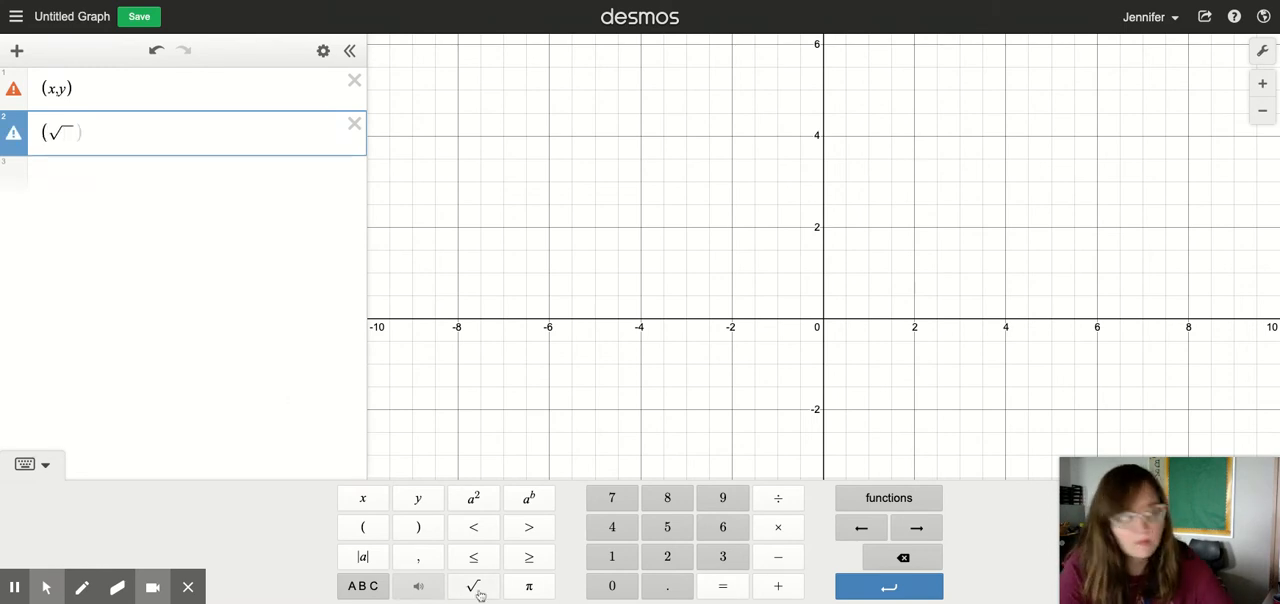
{"action": "type", "text": "3"}
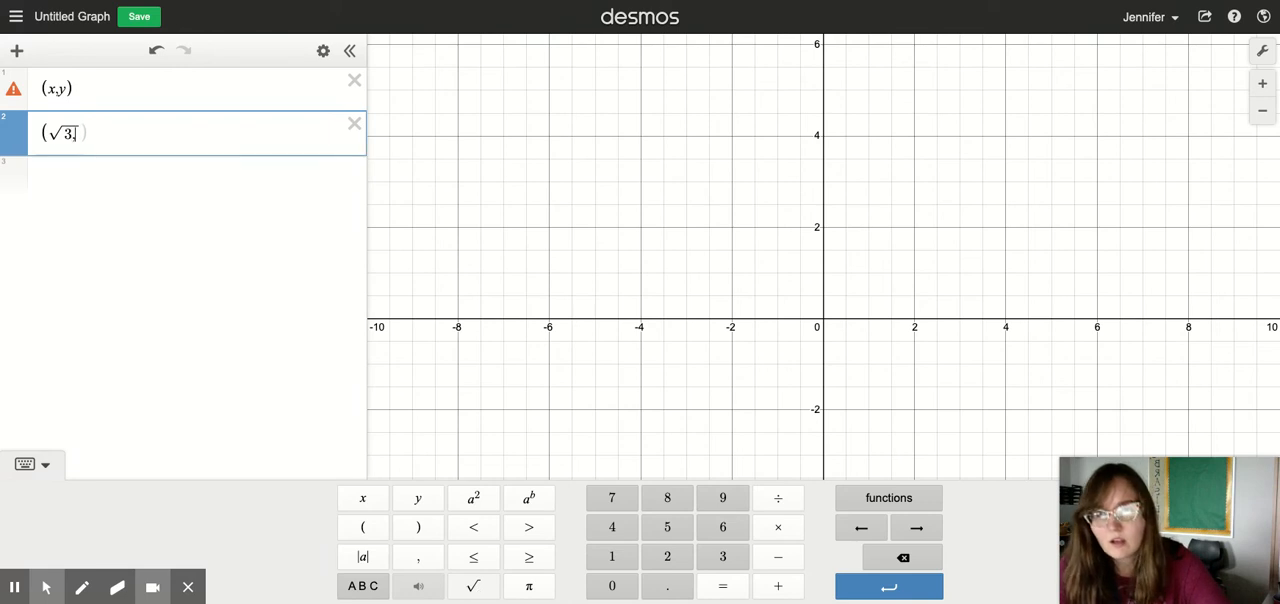
{"action": "type", "text": ",y"}
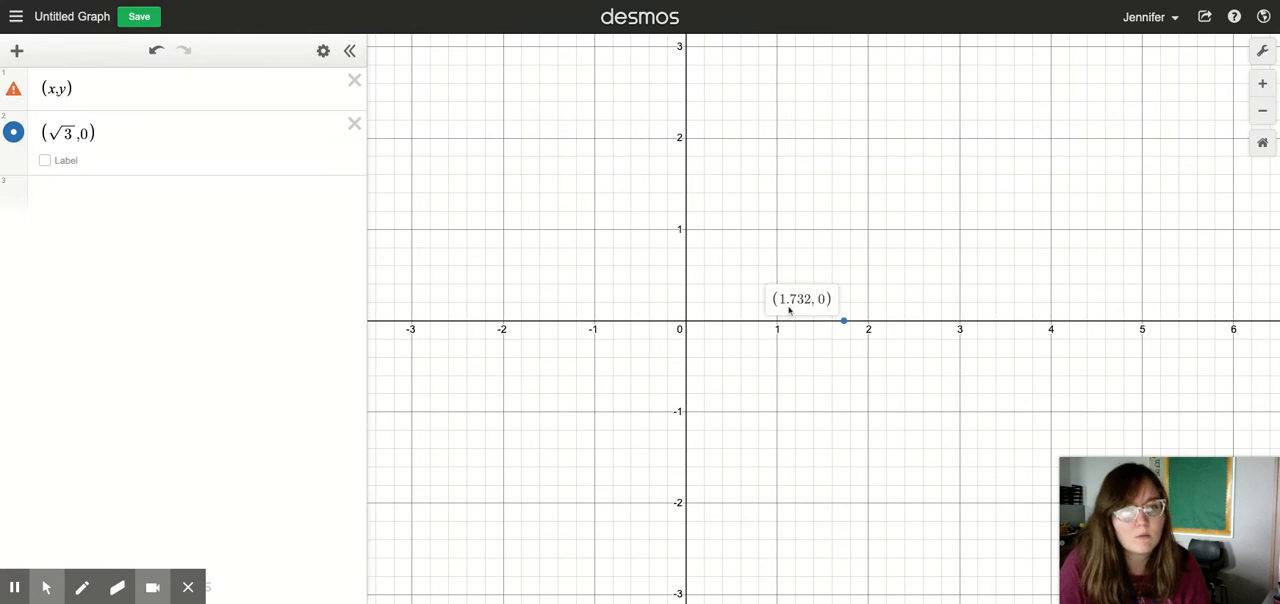
{"action": "mouse_move", "coordinate": [152, 214]}
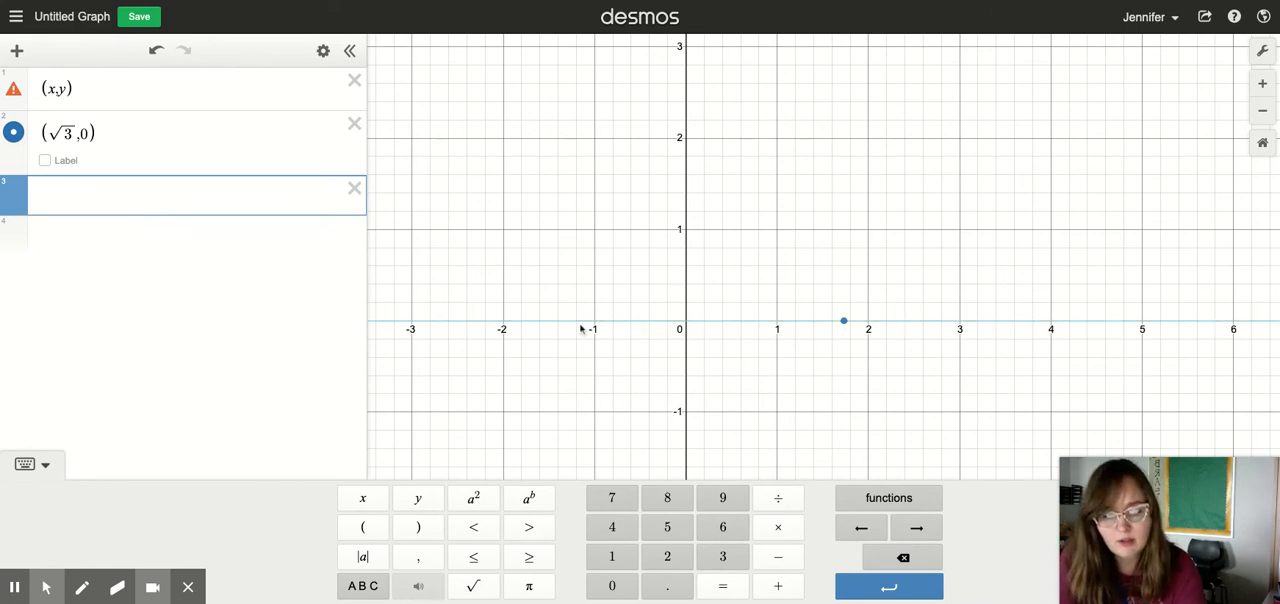
Step: Enter the point (π, 0) and turn on the label for the √3 point
{"action": "left_click", "coordinate": [364, 528]}
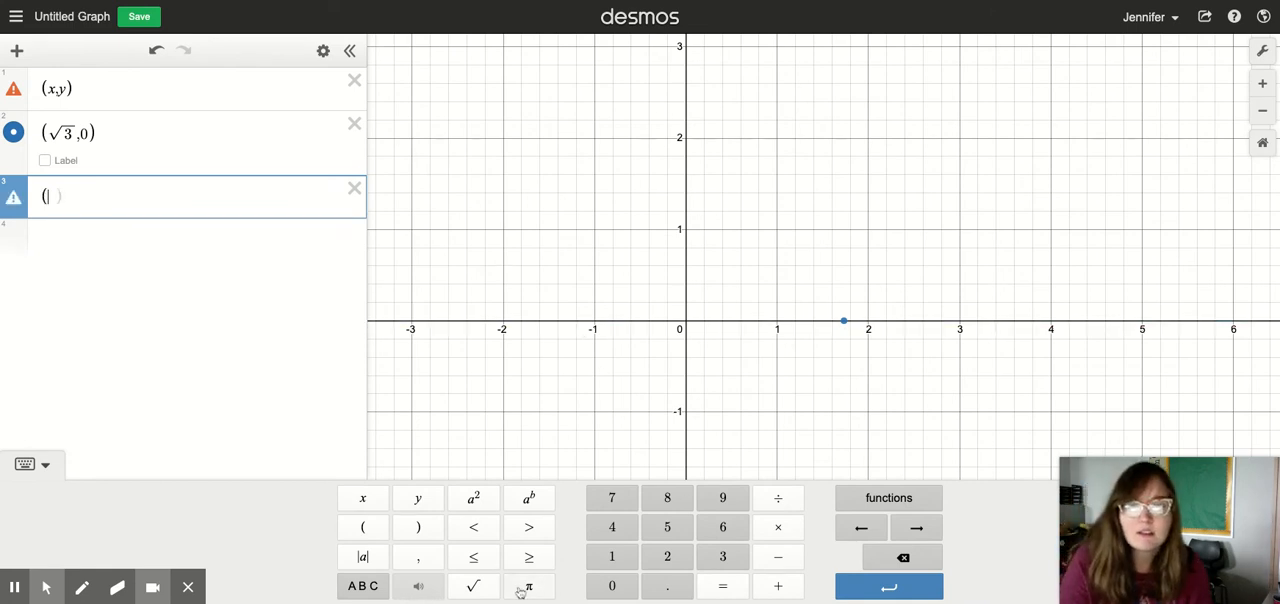
{"action": "left_click", "coordinate": [528, 586]}
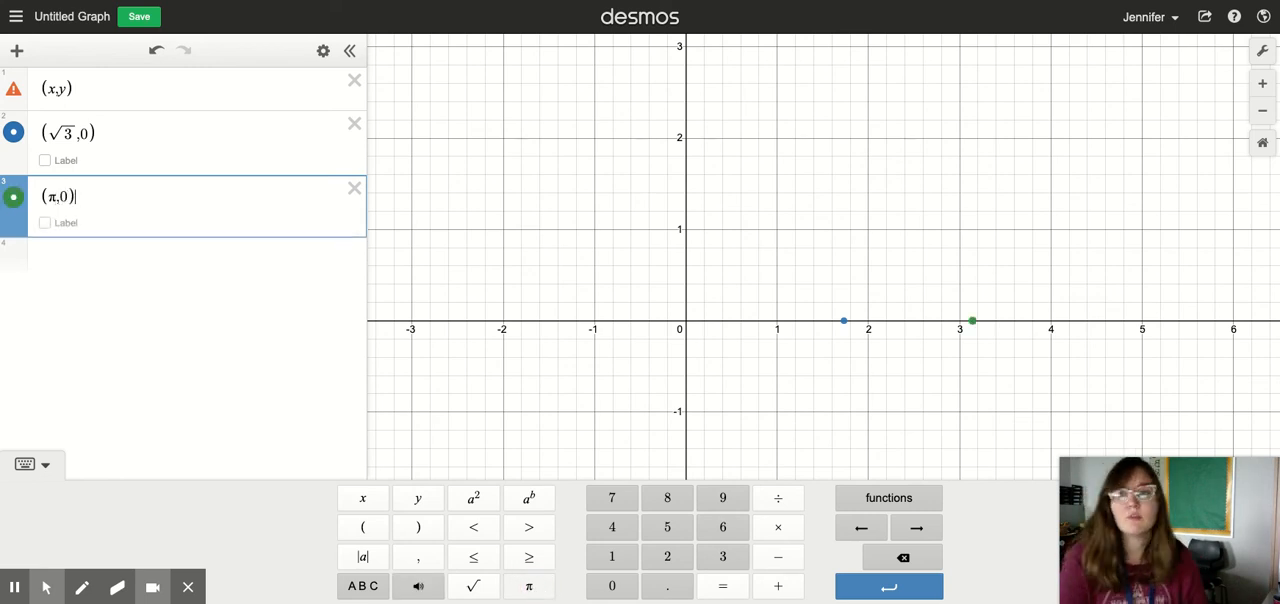
{"action": "mouse_move", "coordinate": [1016, 380]}
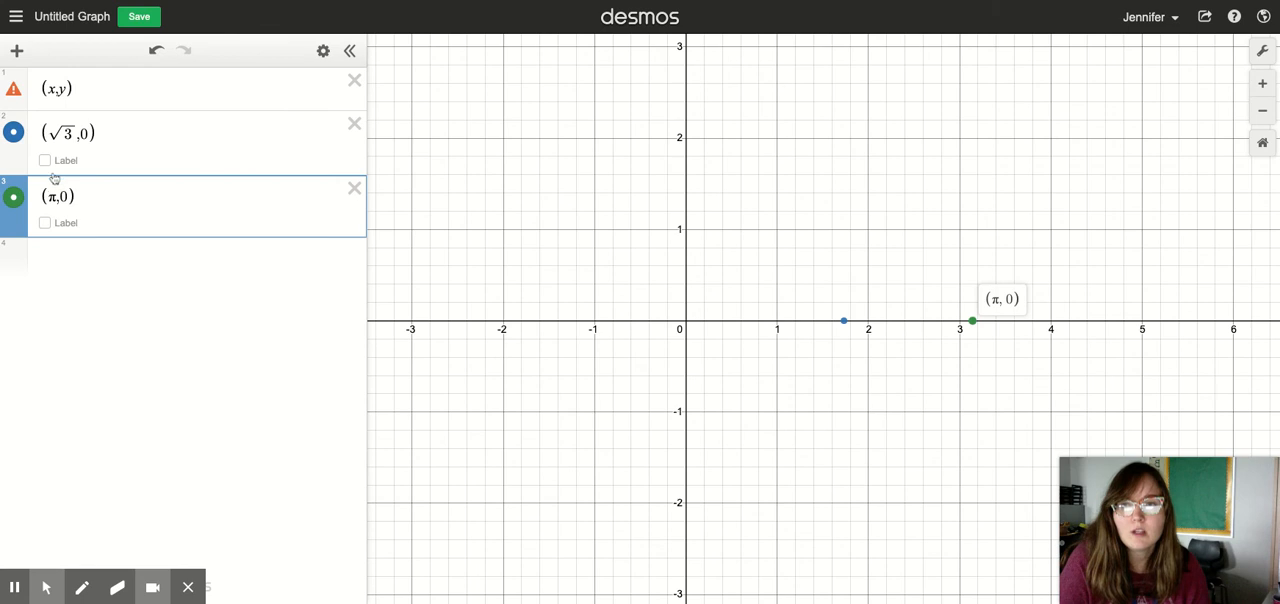
{"action": "left_click", "coordinate": [44, 160]}
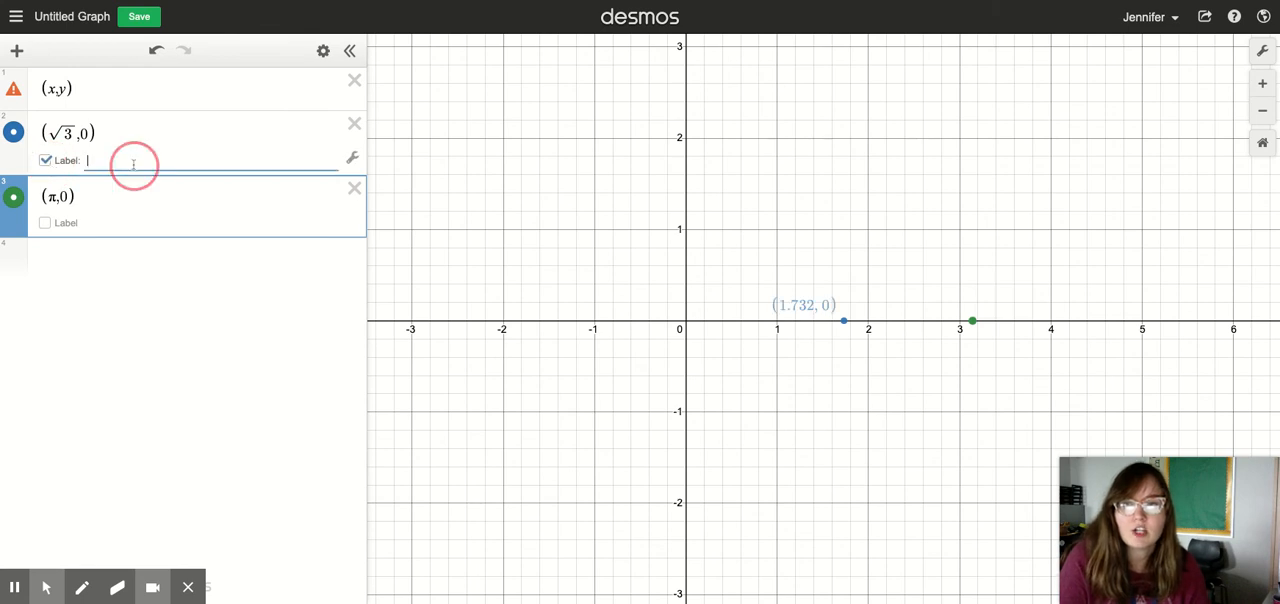
Step: Label the √3 point 'blue' and the π point 'green', then begin a fourth expression
{"action": "type", "text": "blue"}
{"action": "type", "text": "g"}
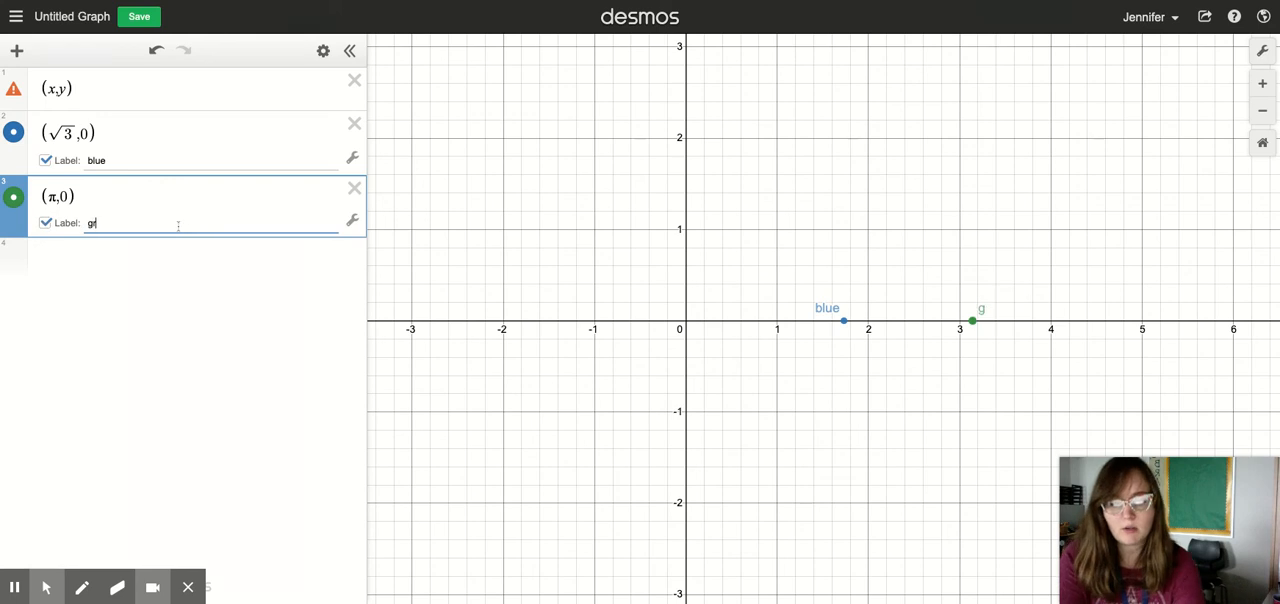
{"action": "type", "text": "reen"}
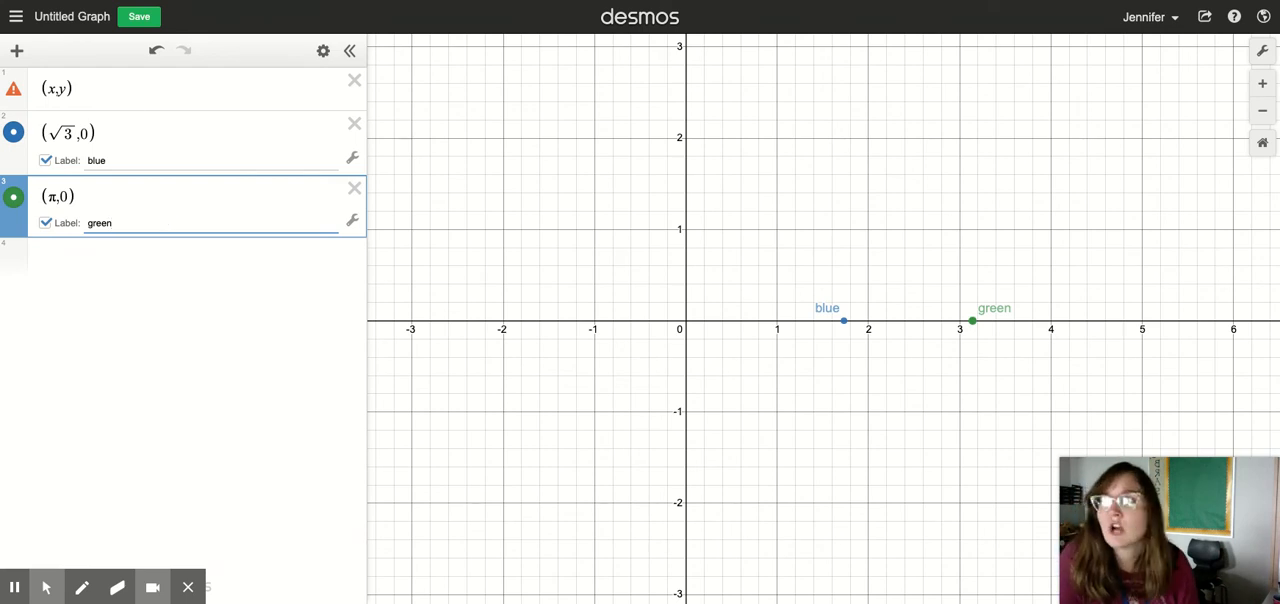
{"action": "mouse_move", "coordinate": [878, 284]}
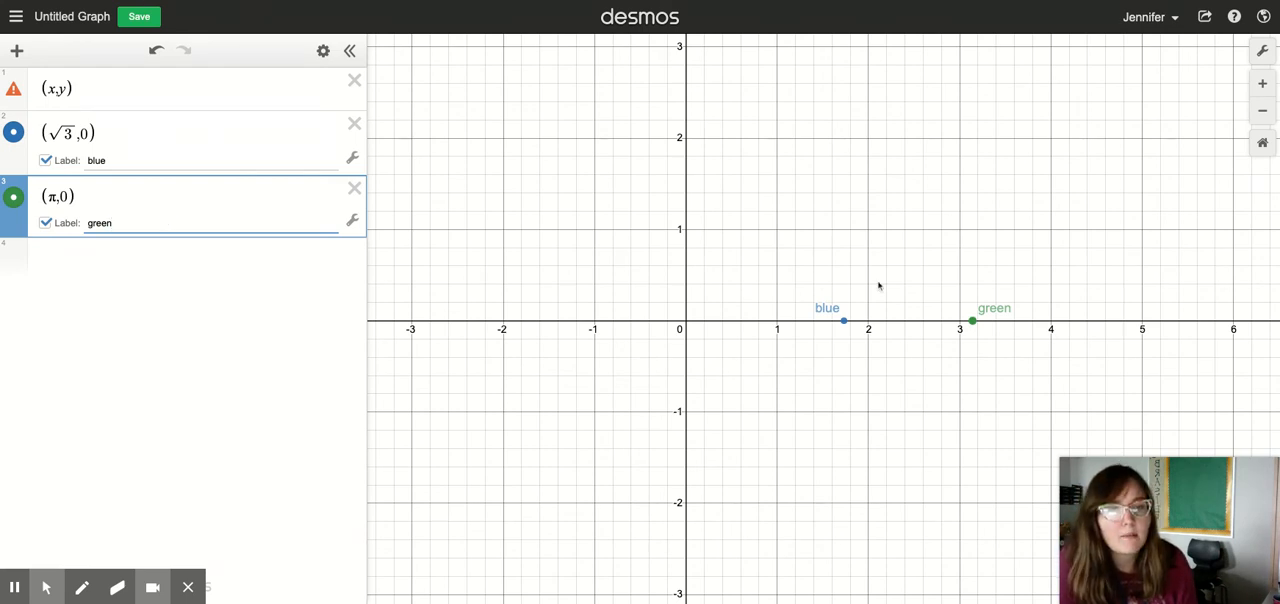
{"action": "mouse_move", "coordinate": [748, 284]}
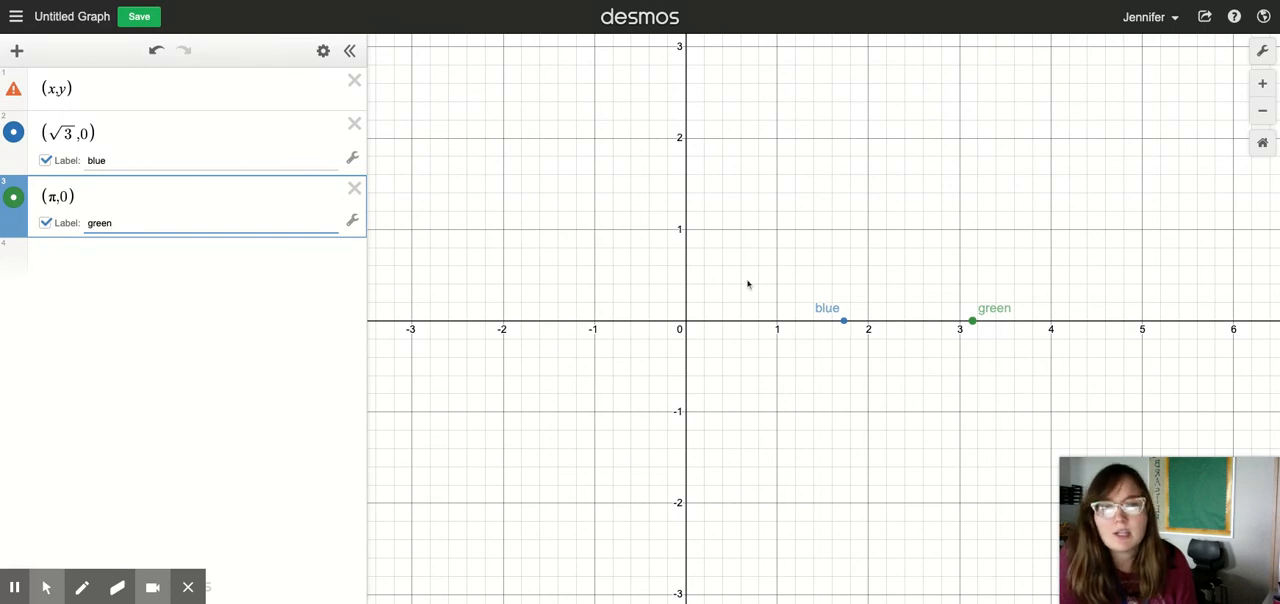
{"action": "mouse_move", "coordinate": [844, 324]}
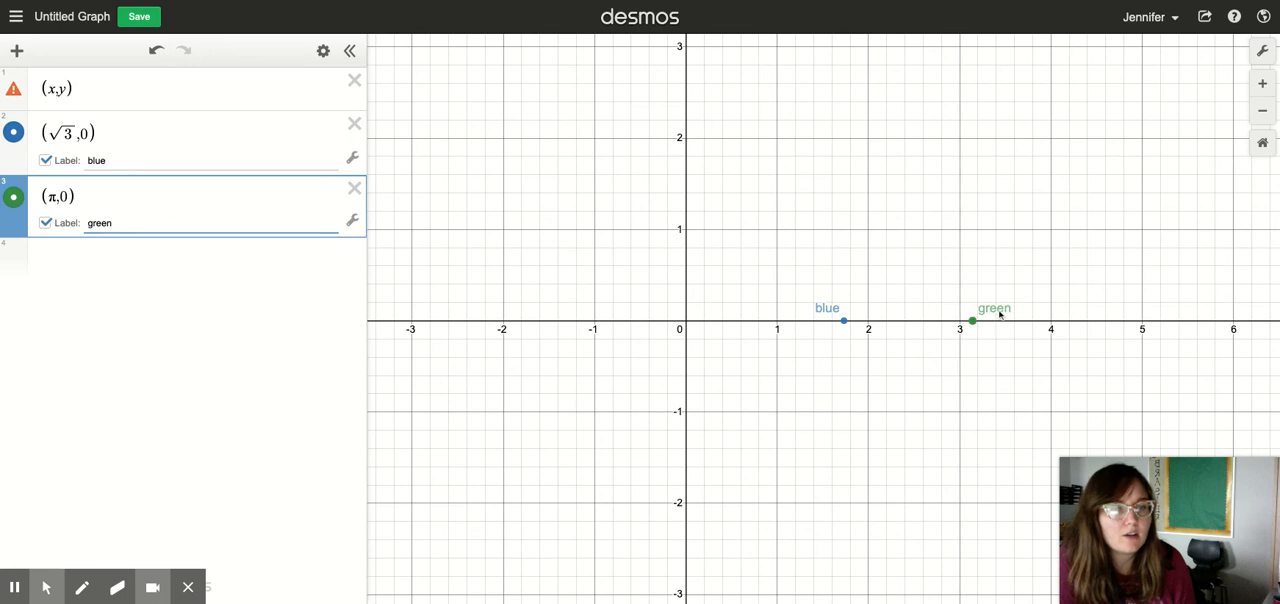
{"action": "mouse_move", "coordinate": [1108, 312]}
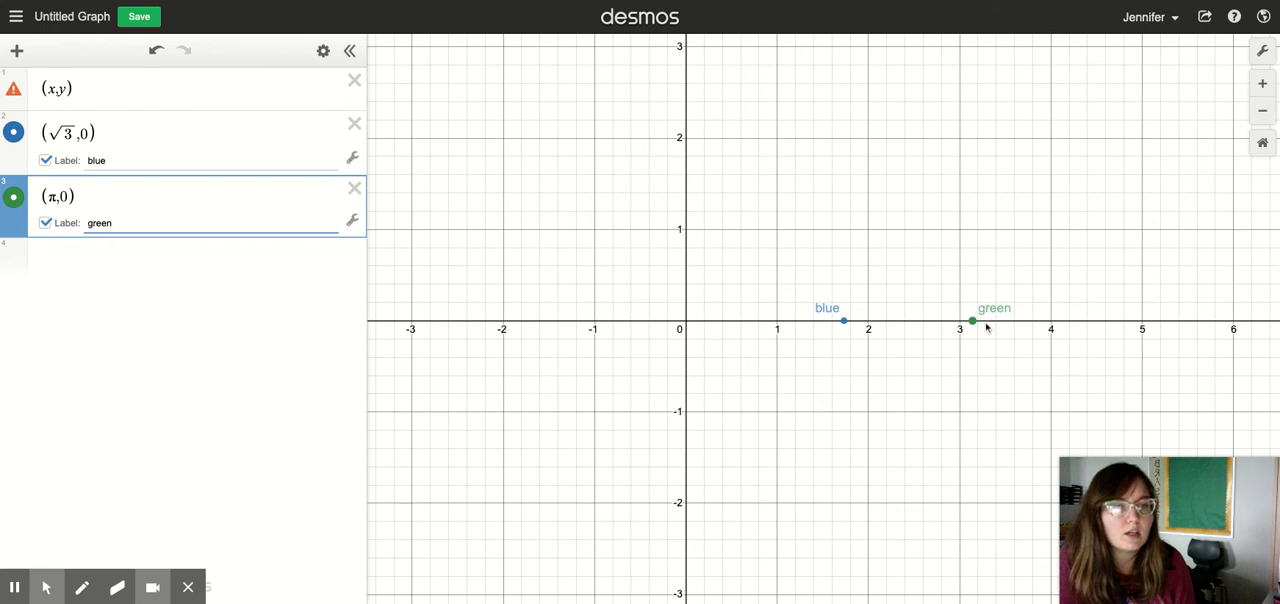
{"action": "left_click", "coordinate": [100, 222]}
{"action": "type", "text": "("}
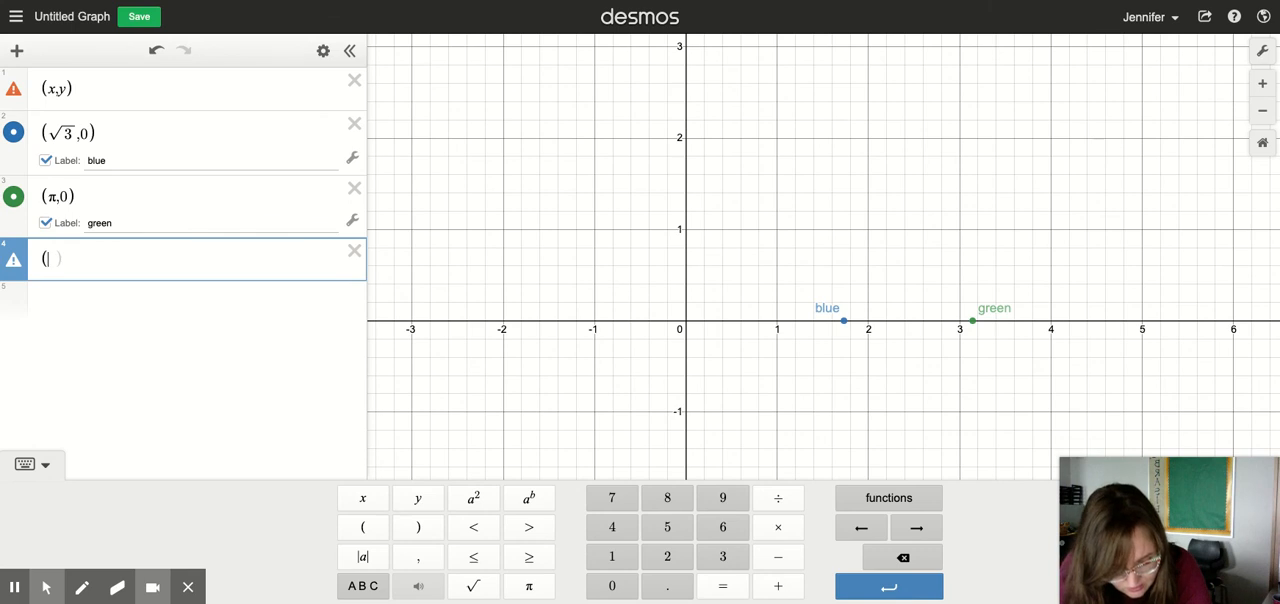
Step: Enter the point (10−√8, 0) and label it 'purple'
{"action": "type", "text": "10"}
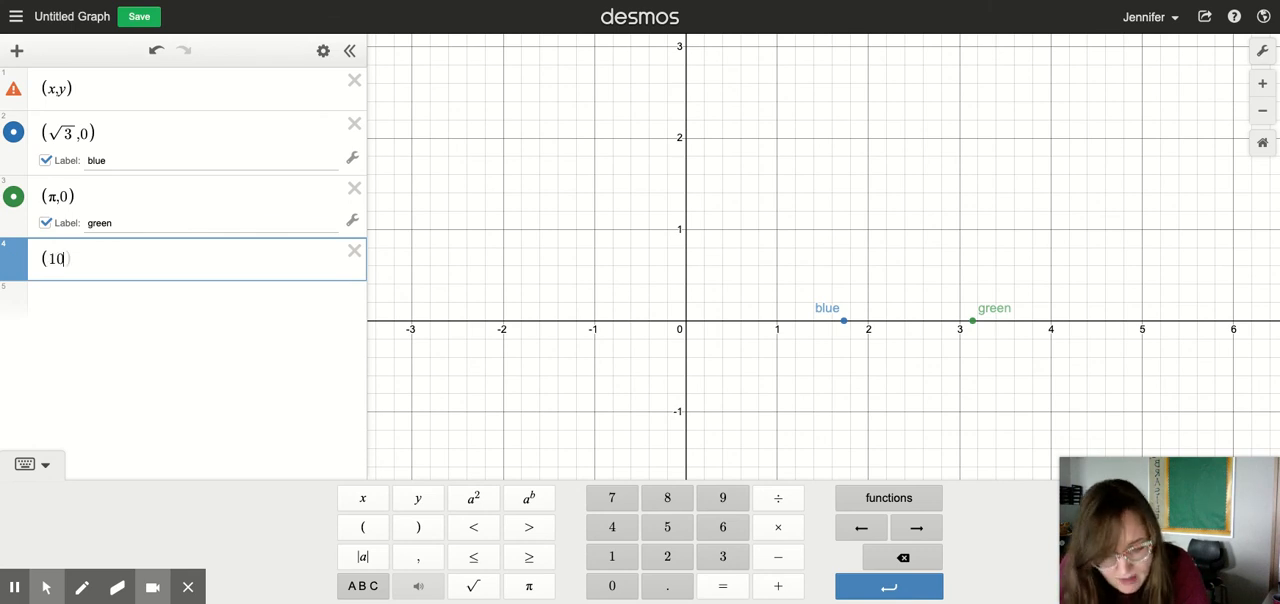
{"action": "type", "text": "-"}
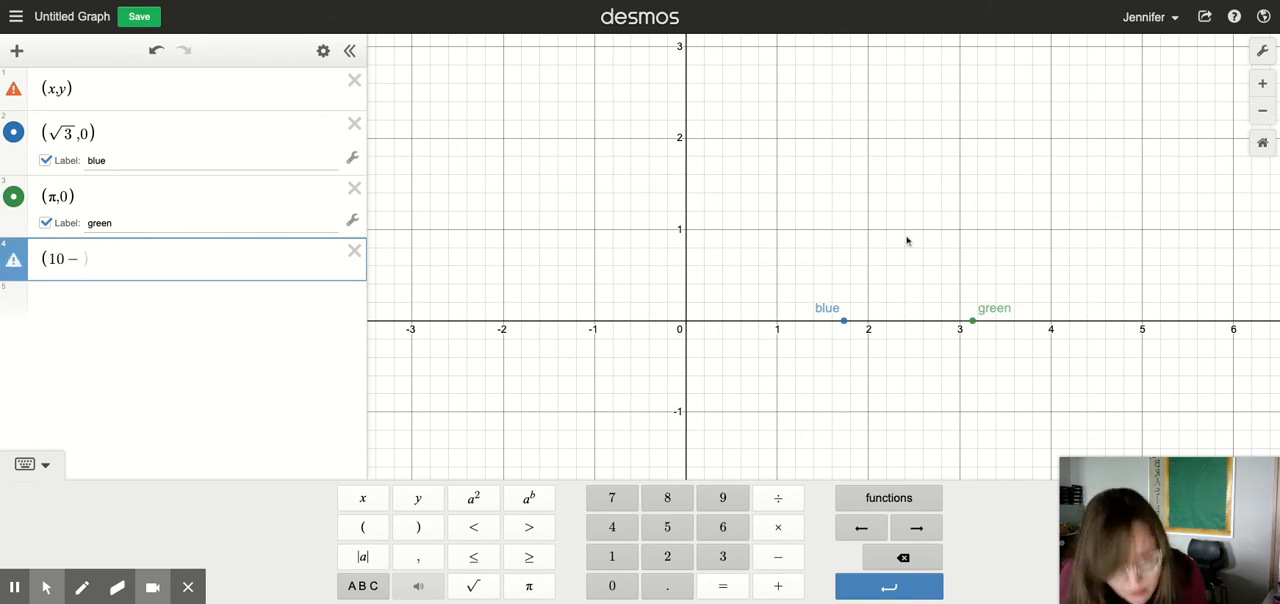
{"action": "type", "text": "8 ,0"}
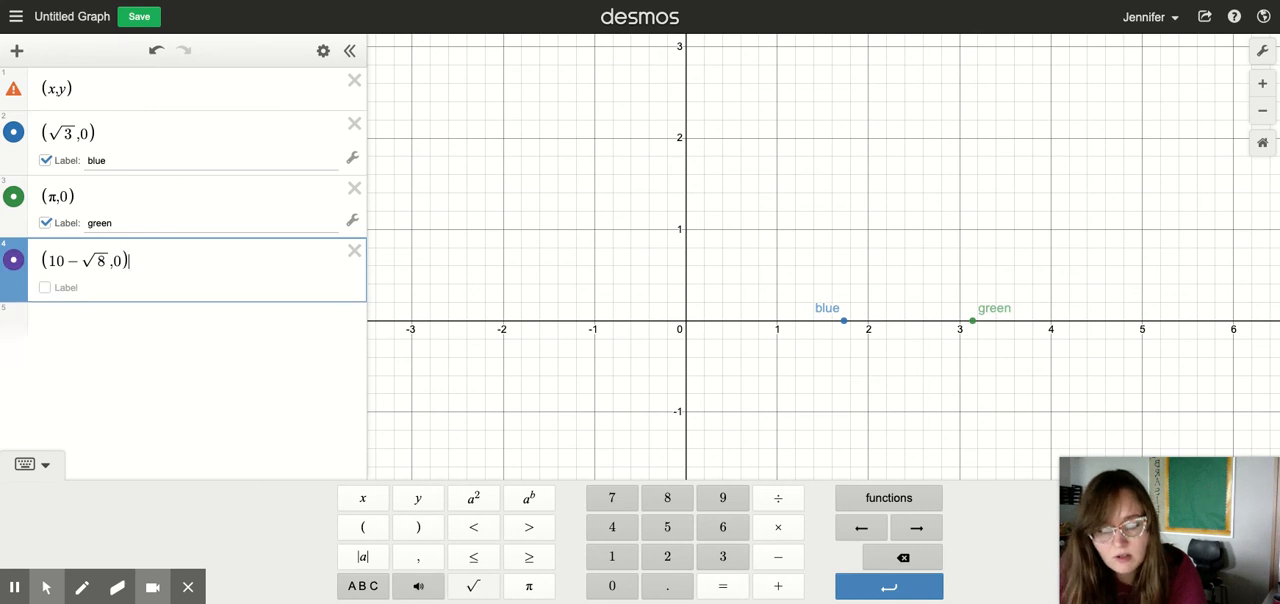
{"action": "left_click", "coordinate": [44, 288]}
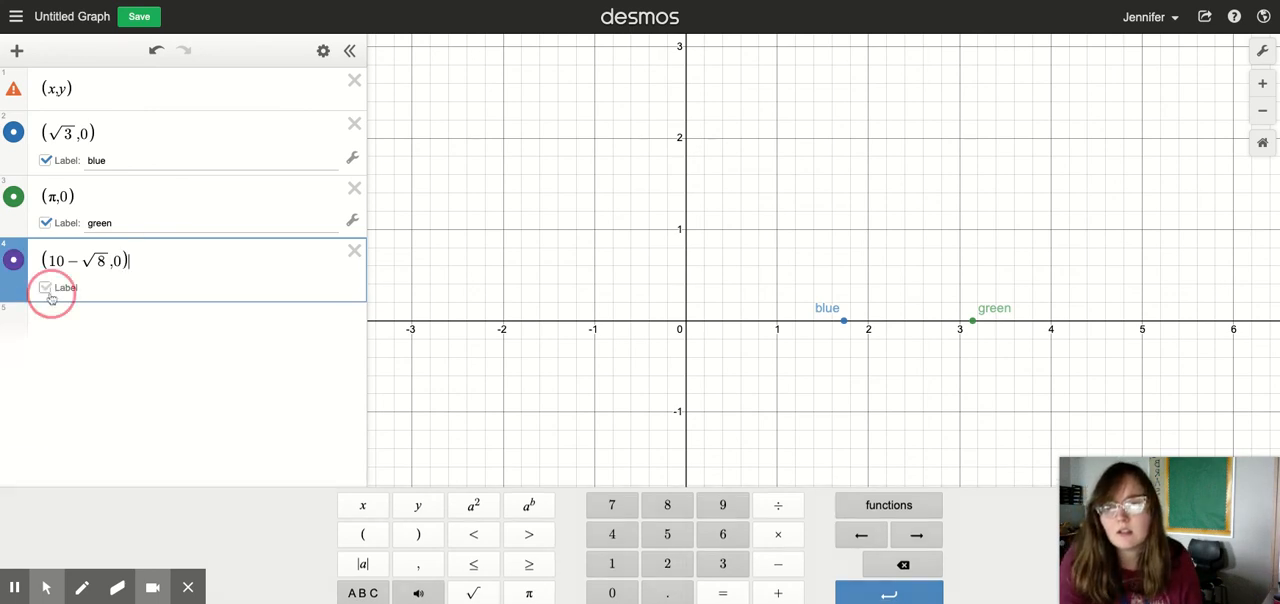
{"action": "type", "text": "purple"}
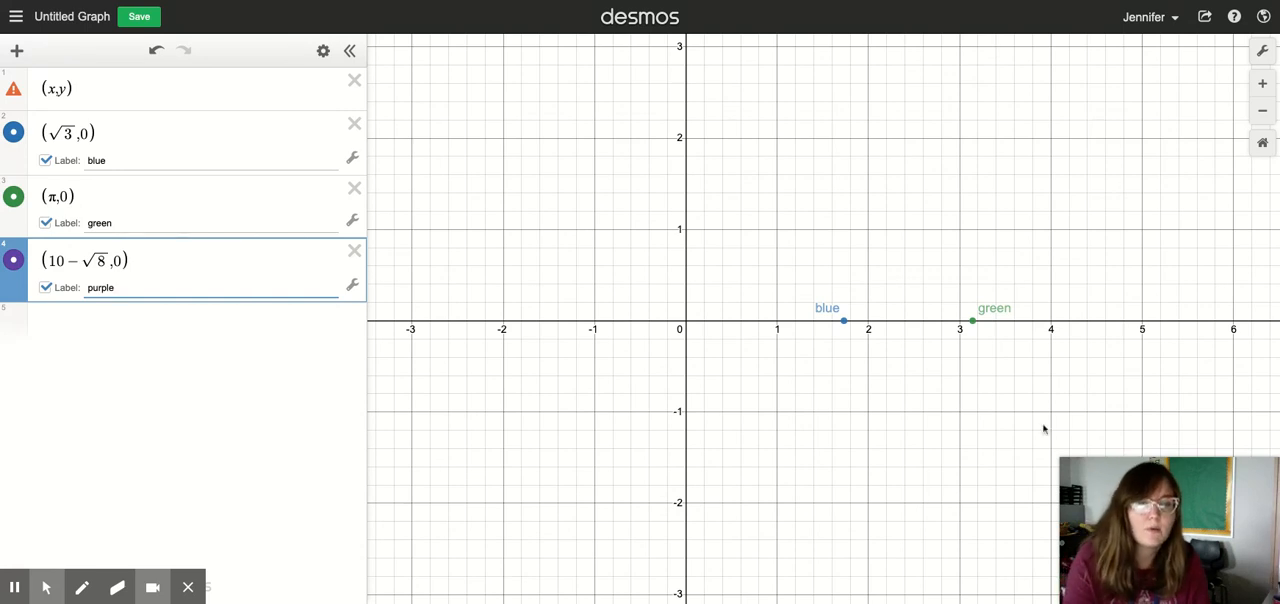
{"action": "left_click", "coordinate": [1262, 120]}
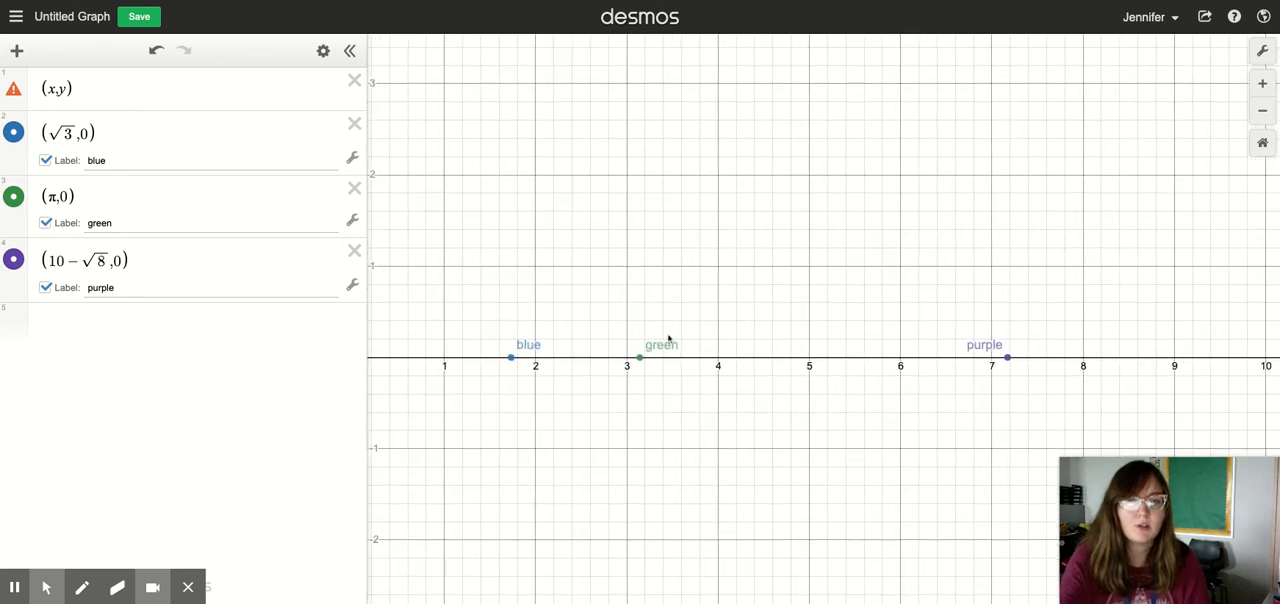
{"action": "mouse_move", "coordinate": [1012, 330]}
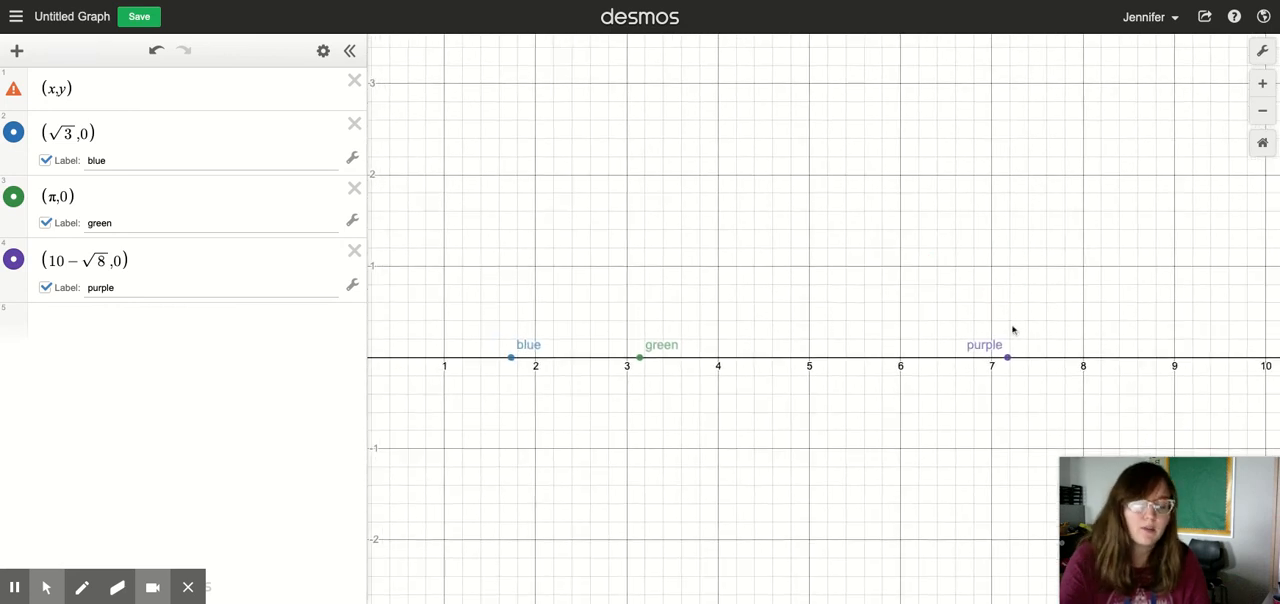